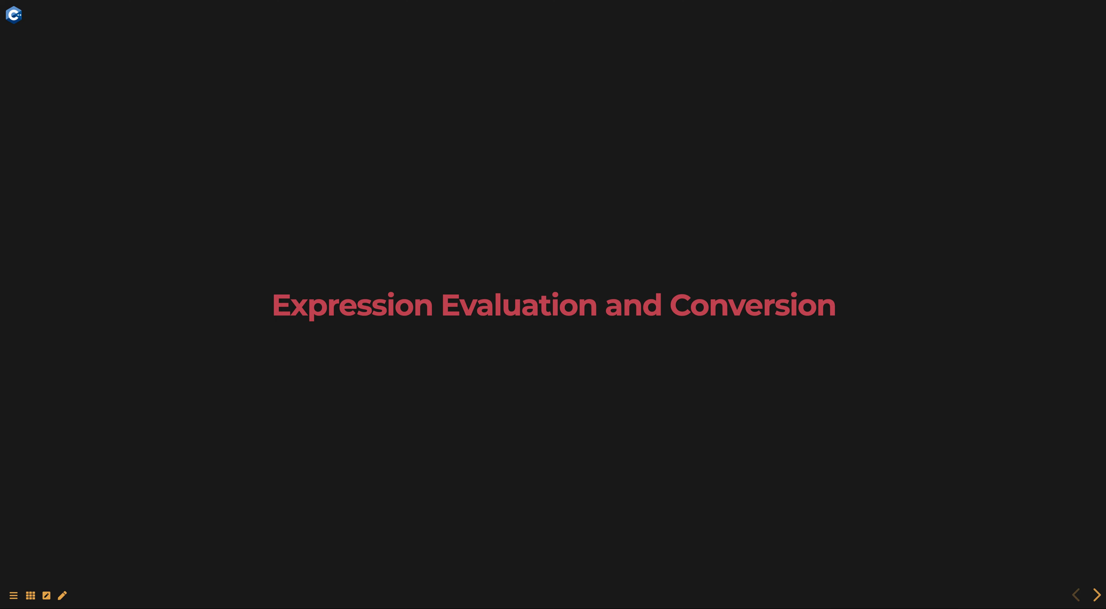
Advance from the title slide to the Expression Evaluation slide on stacks
left_click(1094, 595)
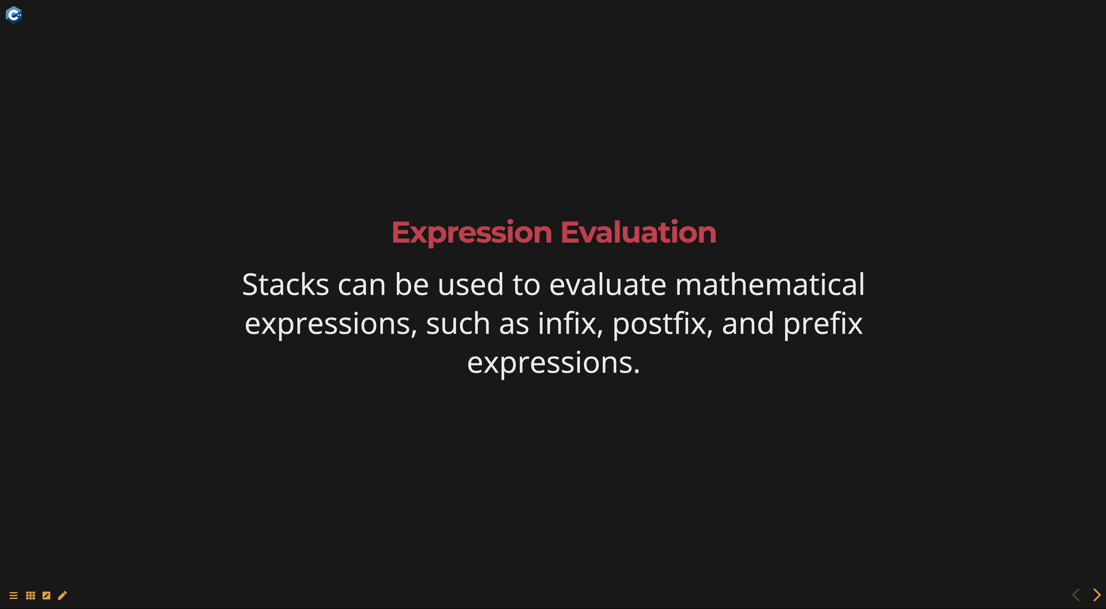
Advance to the Expression Conversion slide on infix, postfix and prefix forms
left_click(1094, 596)
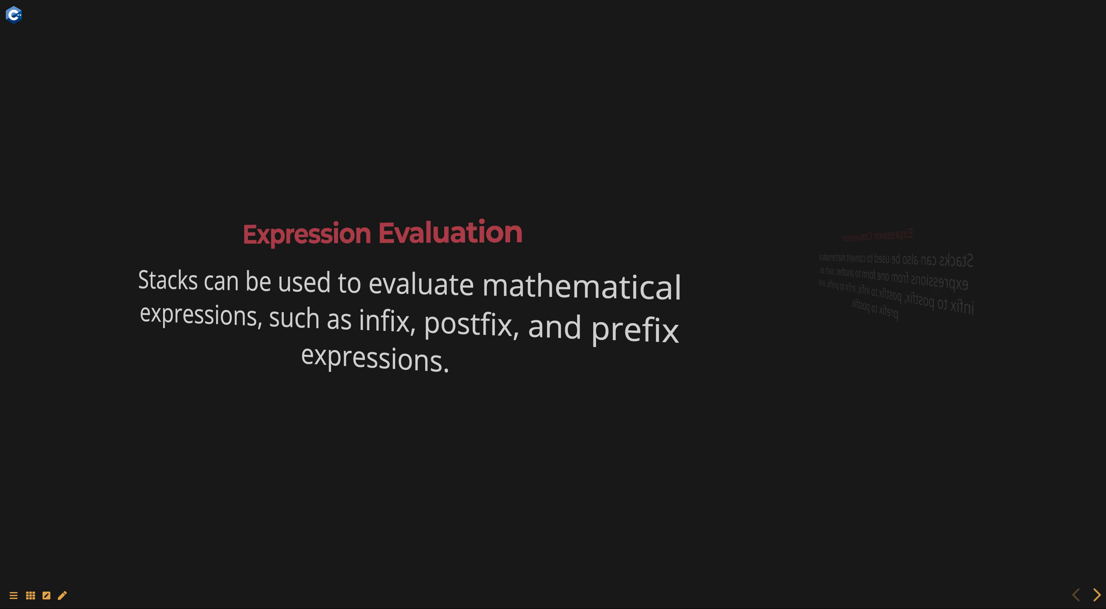
left_click(1095, 596)
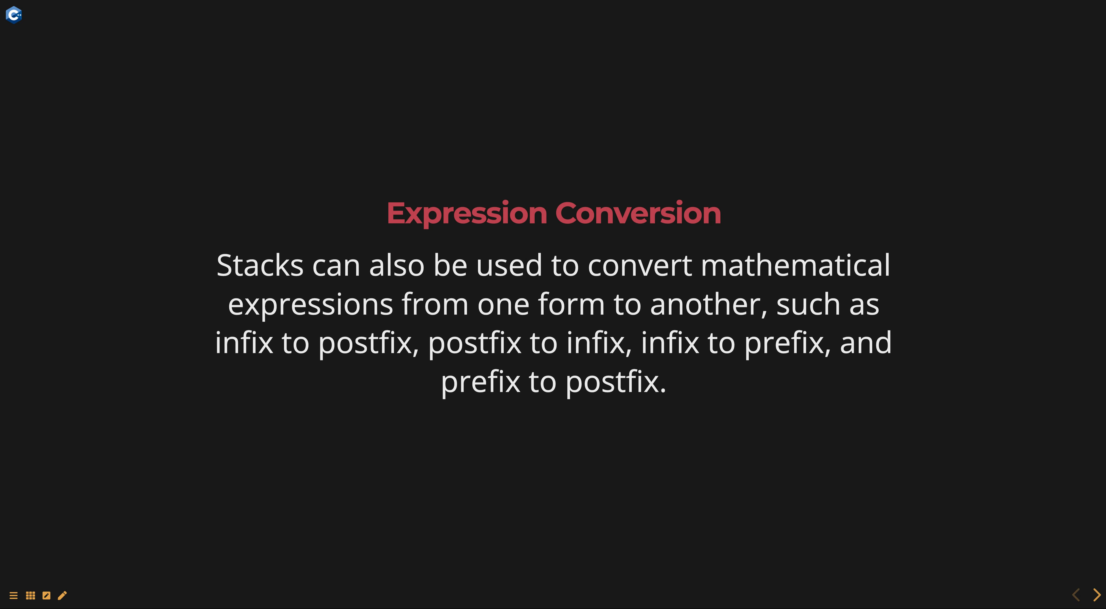